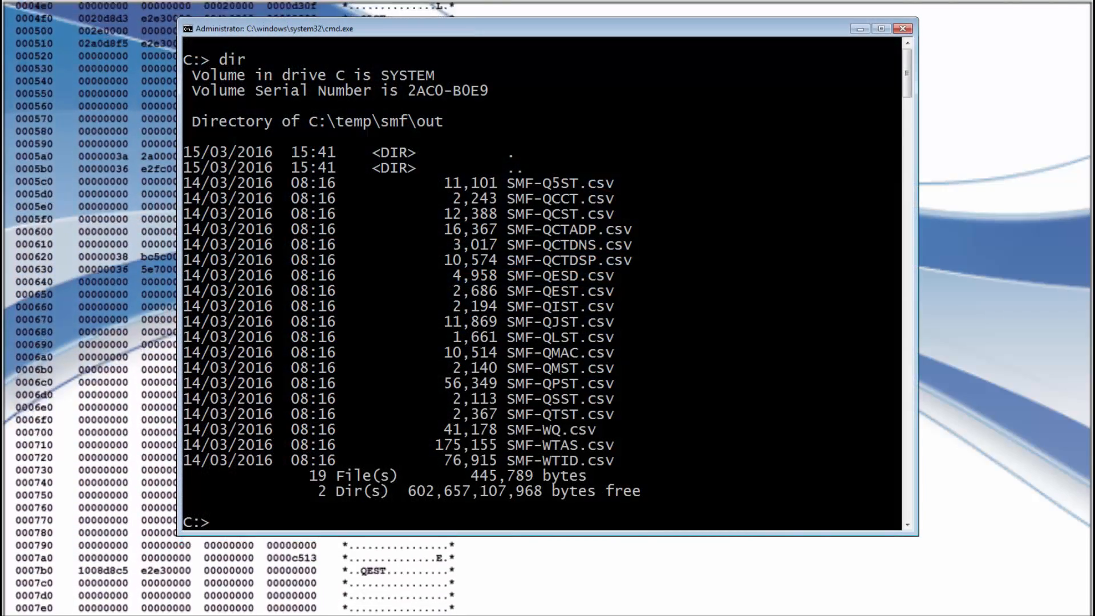
- Scroll the listing of the 19 converted SMF CSV files in the output folder
scroll("down", 3)
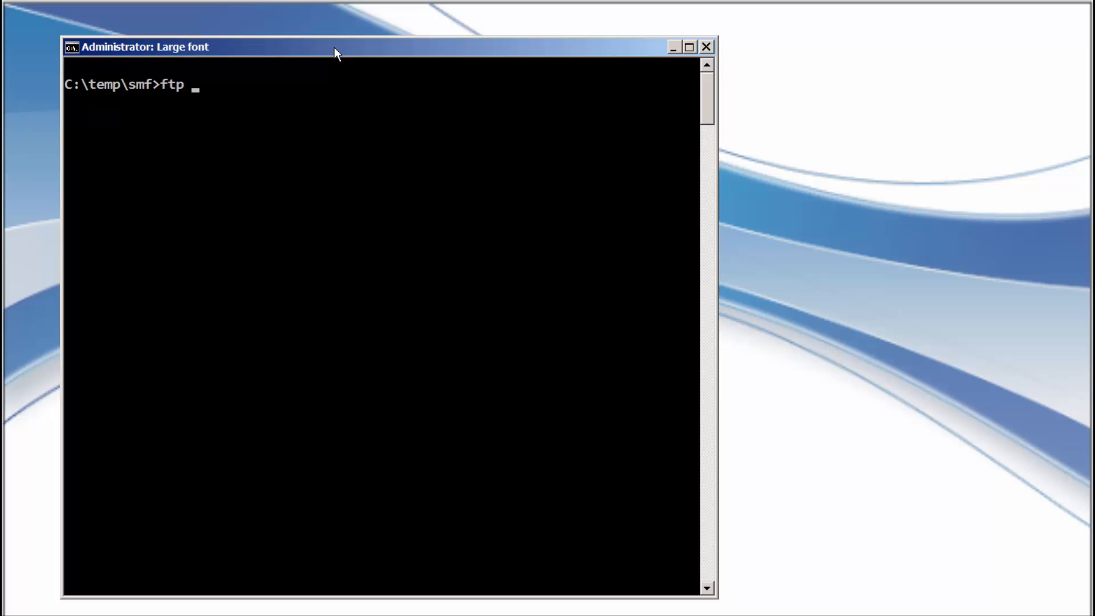
- Connect to host 9.82.31., enable quote site rdw, and get 'ELKINSC.TEST.CLIENT.MQSMF4'
type("9.82.31.252")
type("binary")
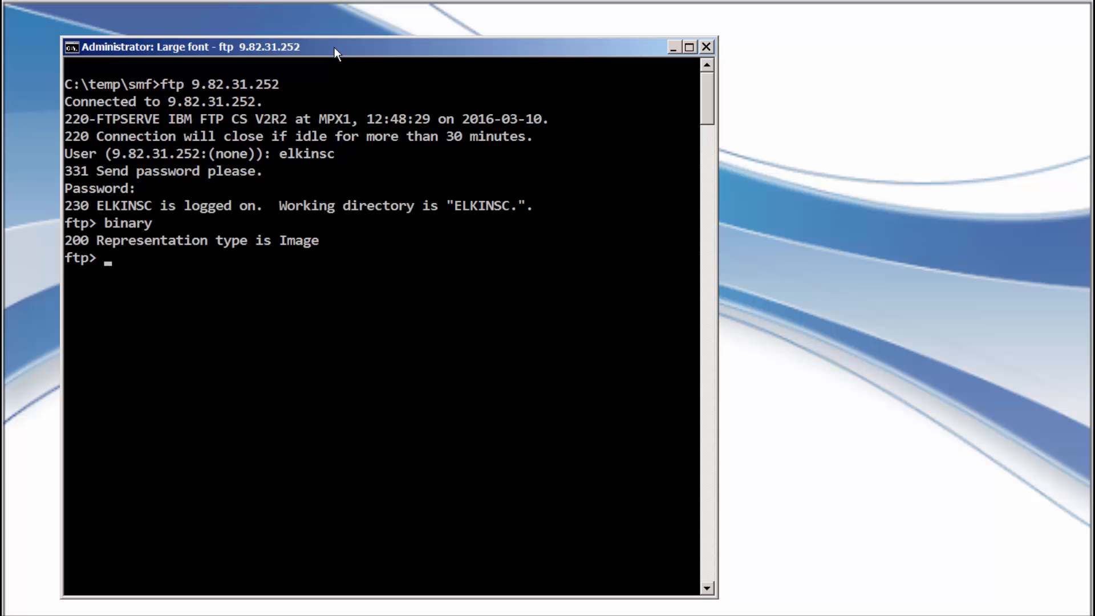
type("quote site rdw")
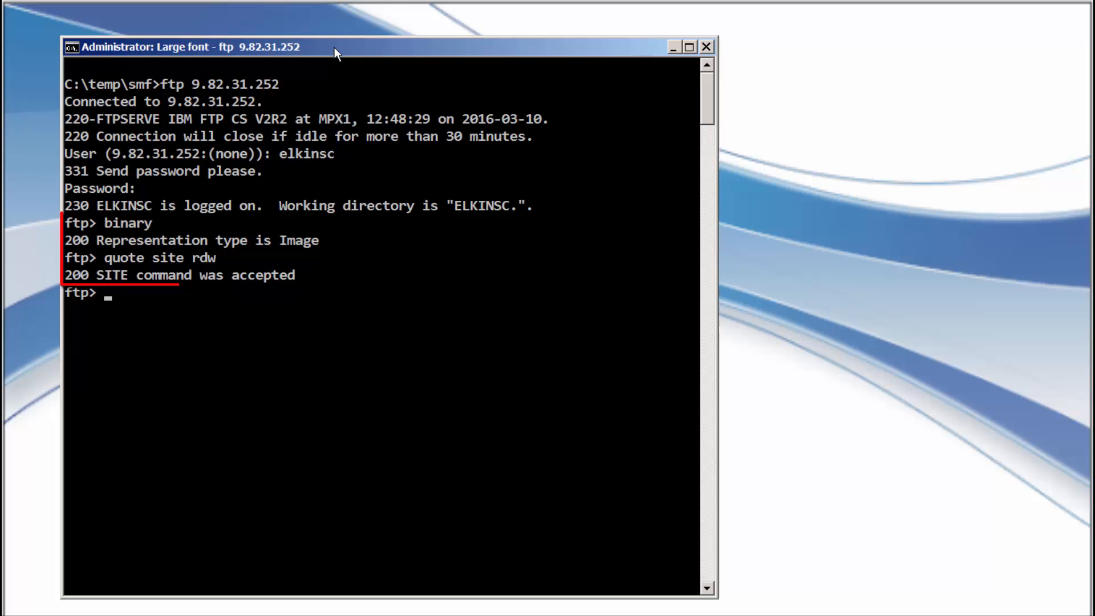
type("get '")
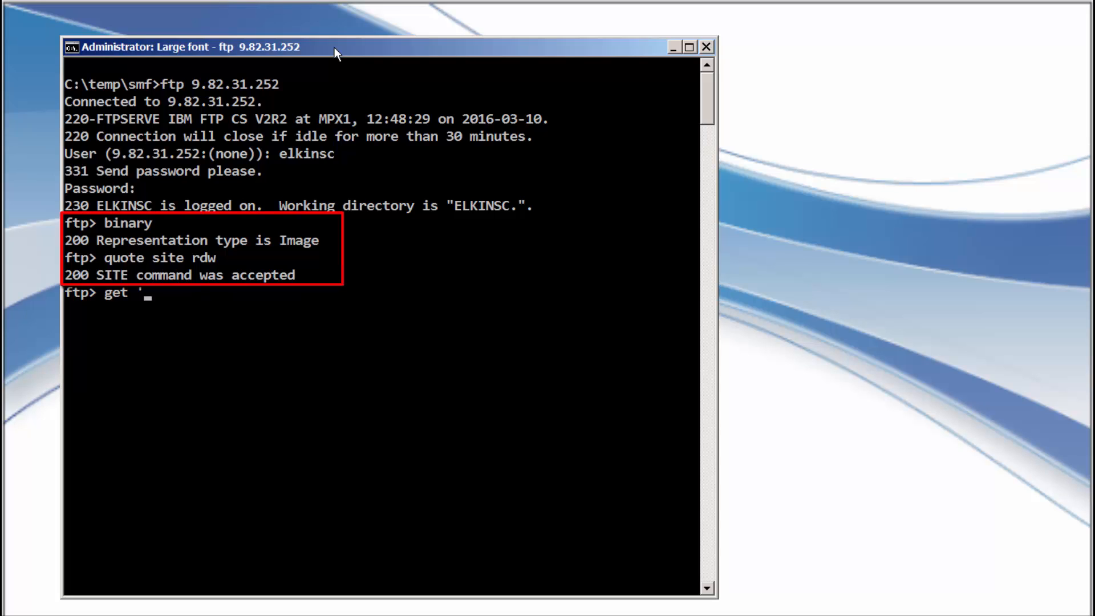
type("ELKINSC.TEST.CLIENT")
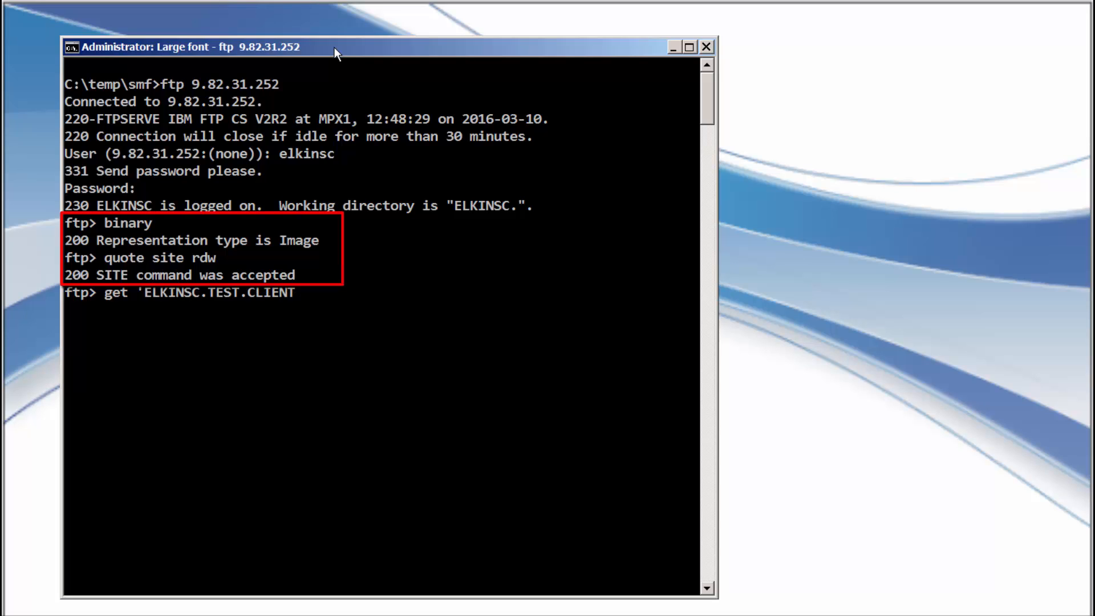
type(".MQ")
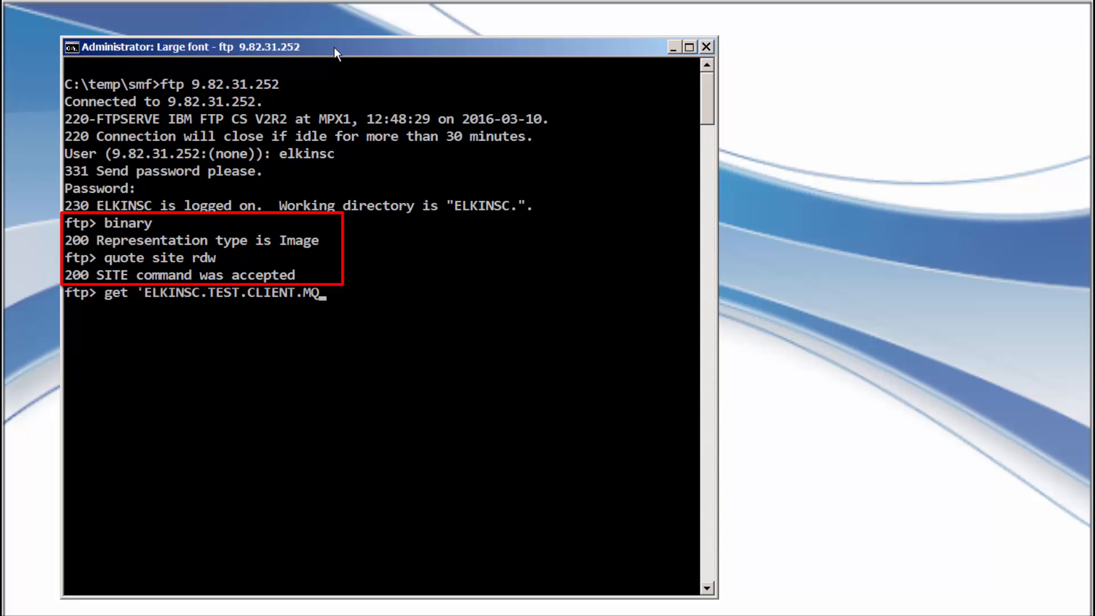
type("SMF4'")
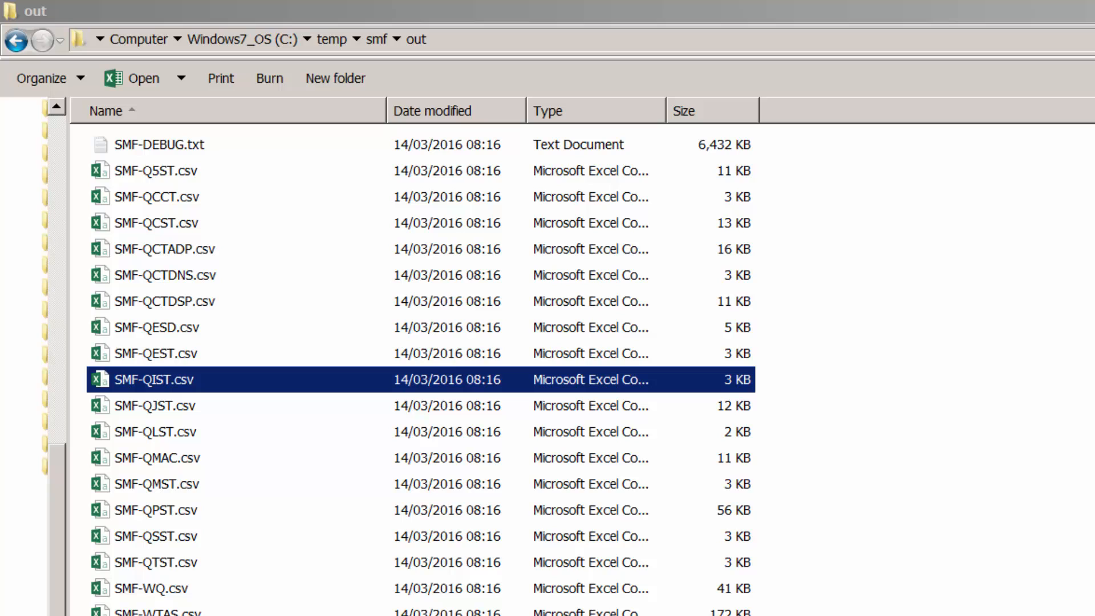
- Launch SMF-QIST.csv from Explorer into LibreOffice Calc
right_click(152, 378)
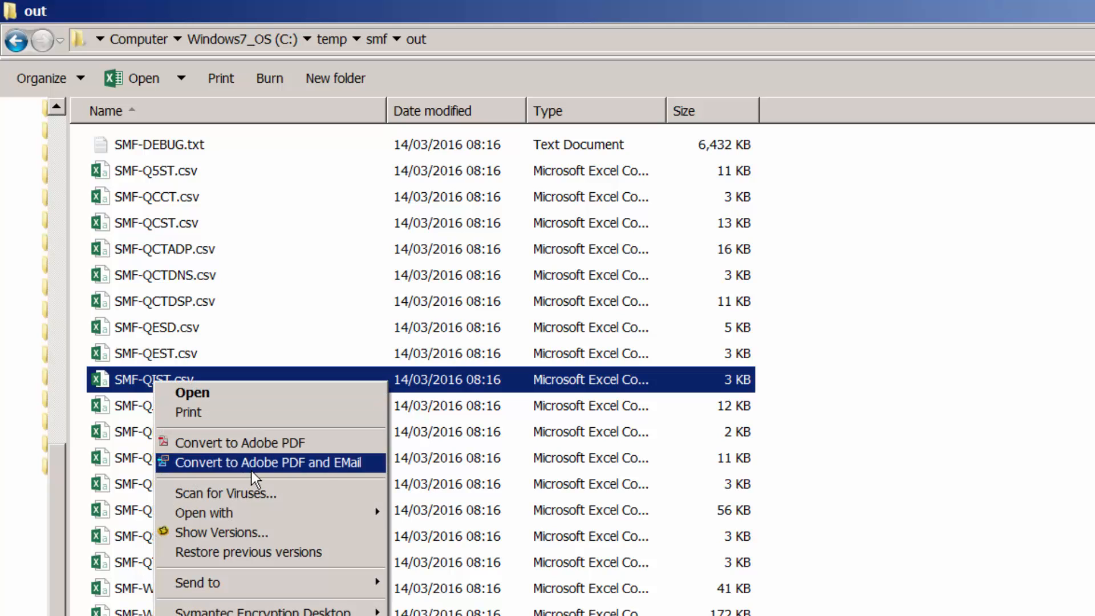
key("Escape")
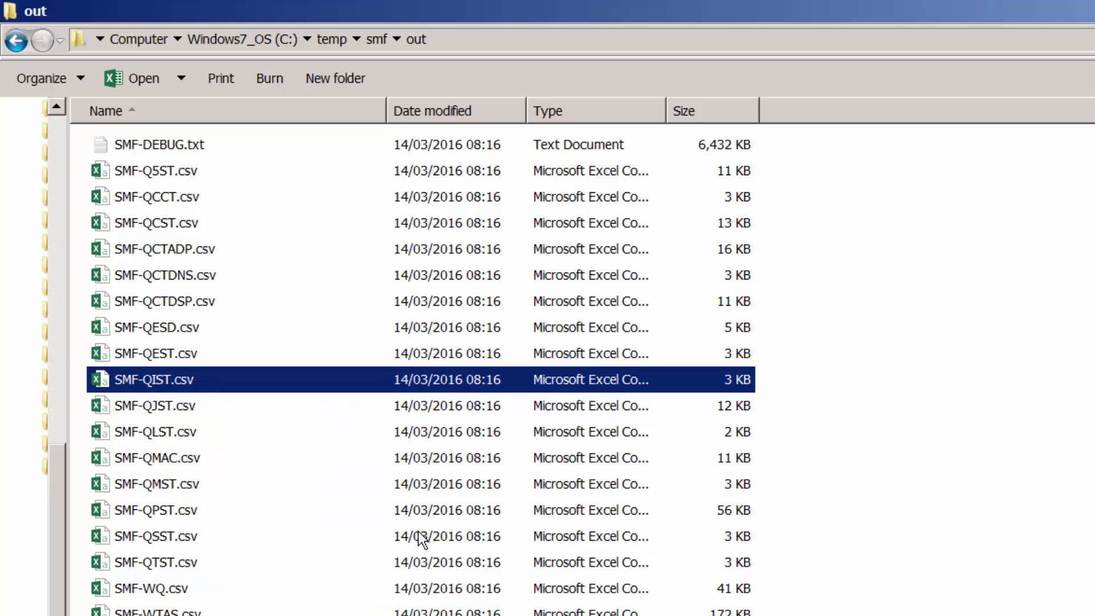
double_click(152, 378)
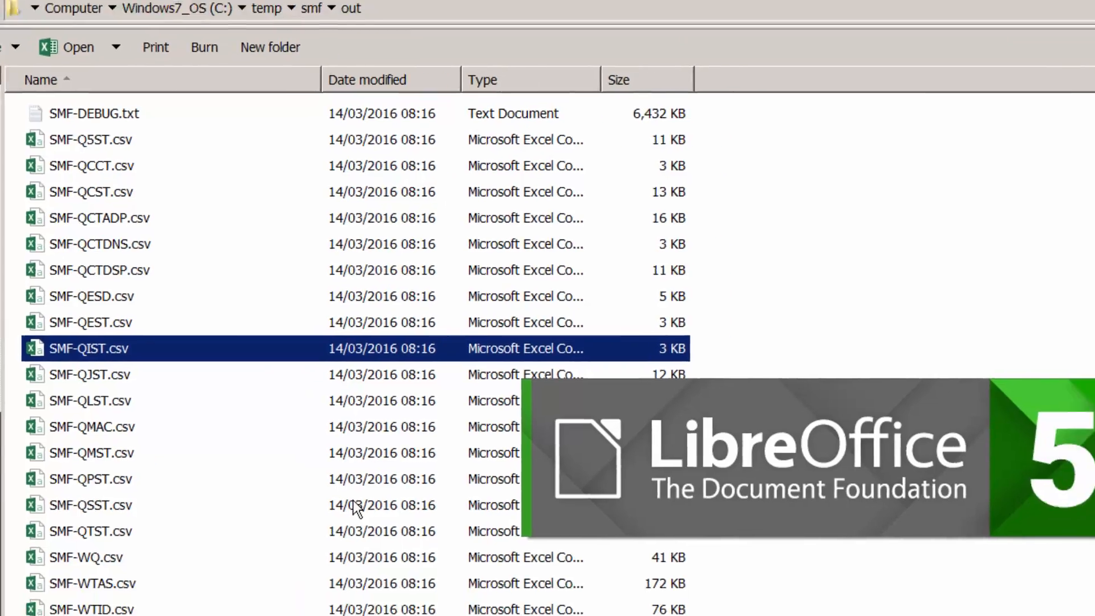
- Accept the Text Import settings to load SMF-QIST.csv as a sheet
double_click(89, 348)
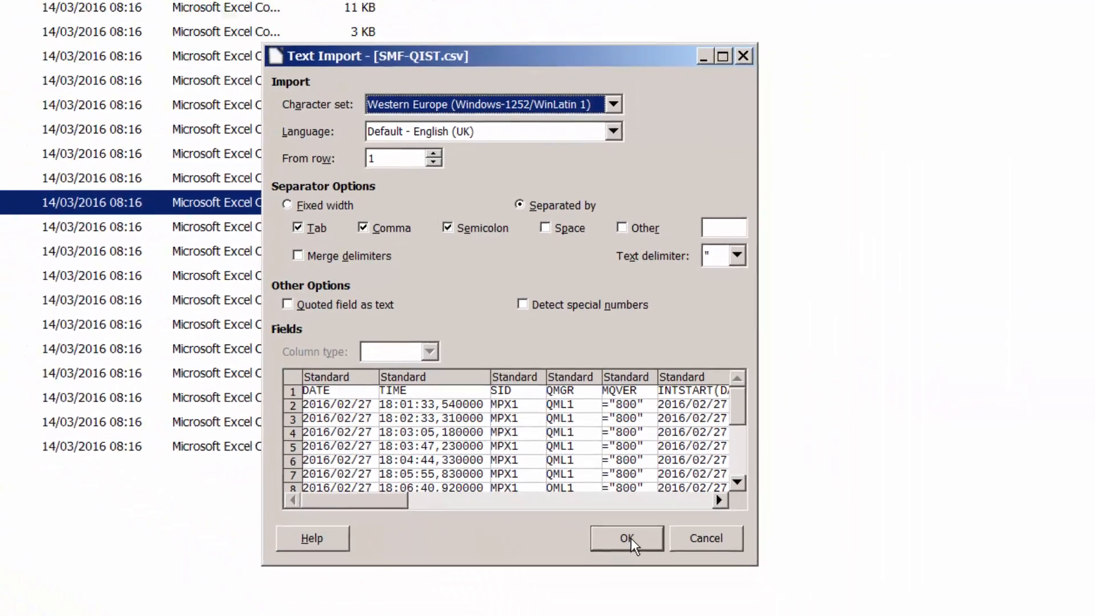
left_click(626, 537)
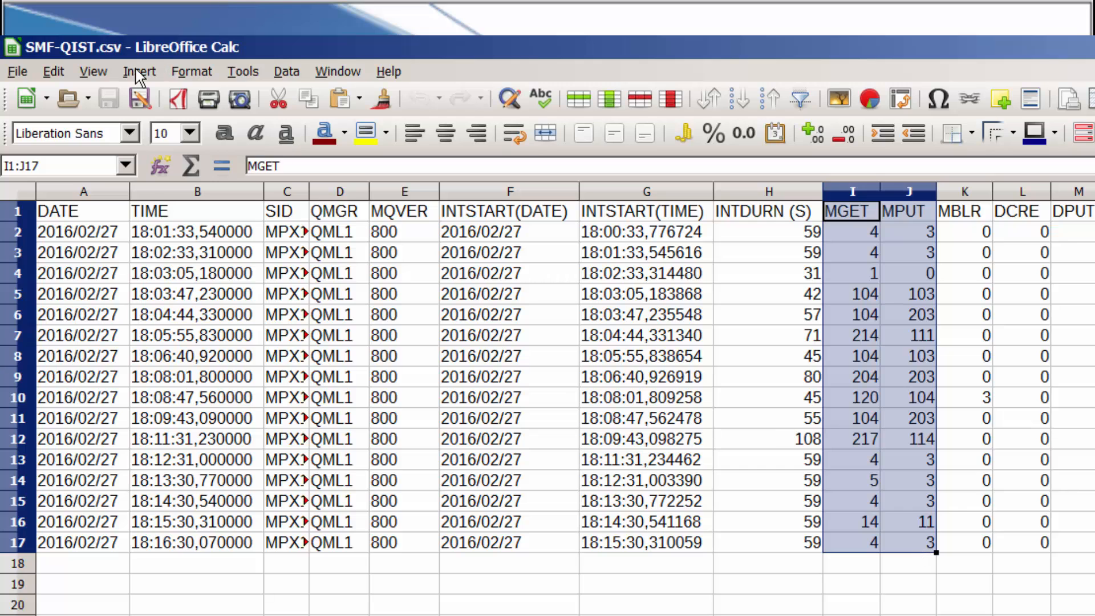
- Insert a chart from the selected MGET and MPUT range
left_click(140, 71)
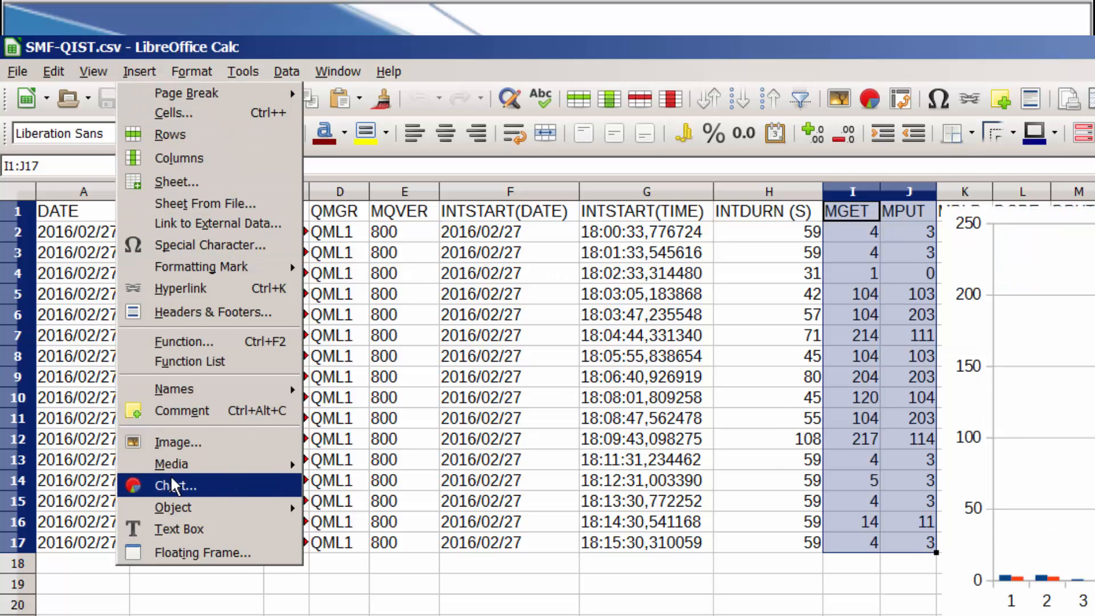
left_click(175, 486)
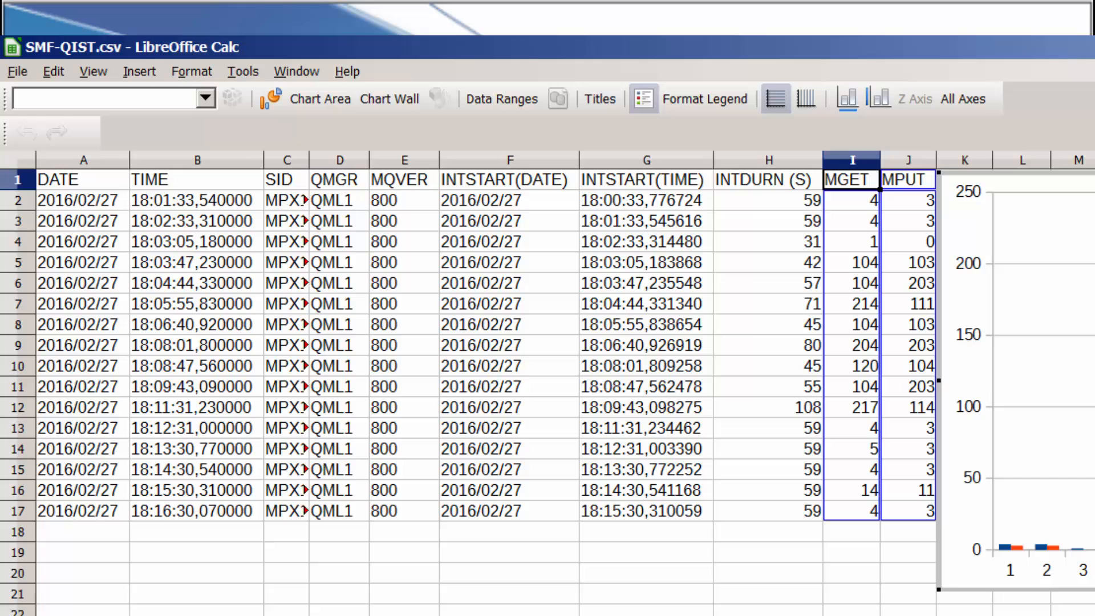